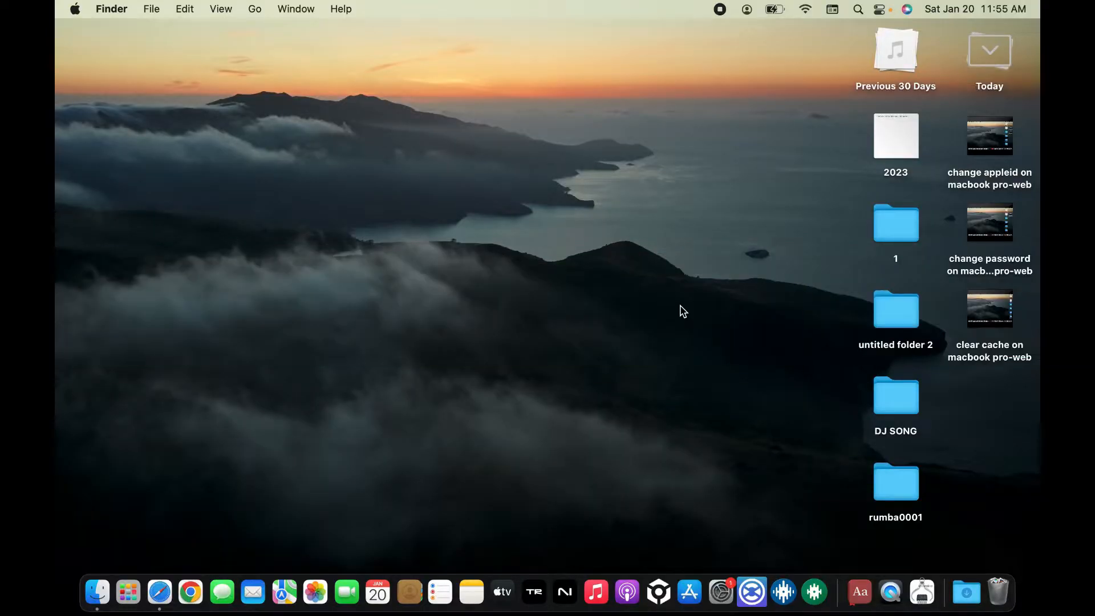
{"action": "mouse_move", "coordinate": [516, 255]}
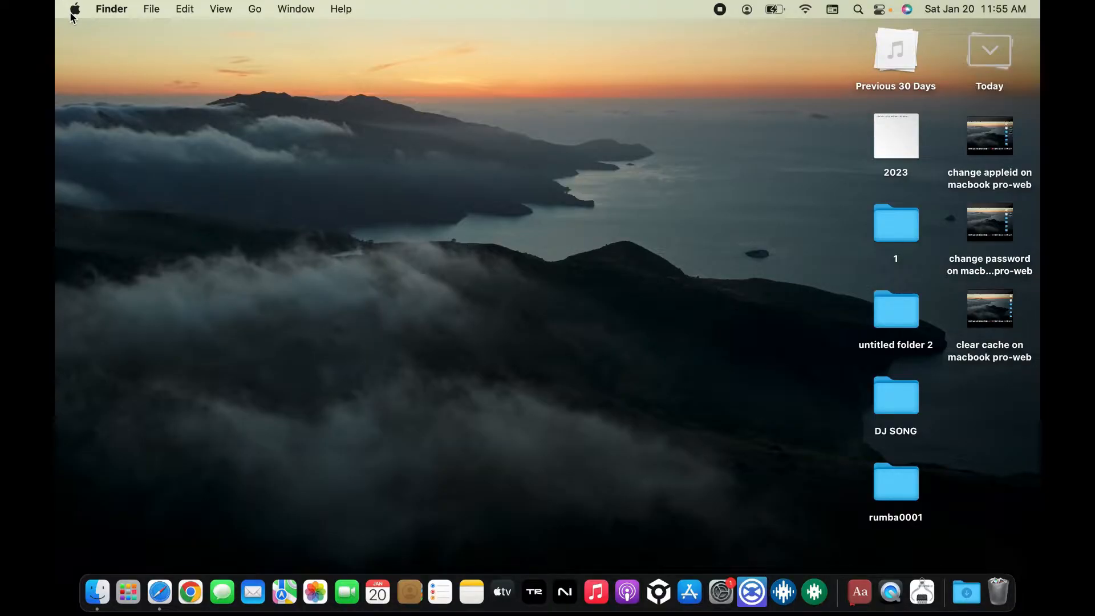
Step: Launch System Preferences from the Apple menu and load the Desktop & Screen Saver pane
{"action": "left_click", "coordinate": [75, 9]}
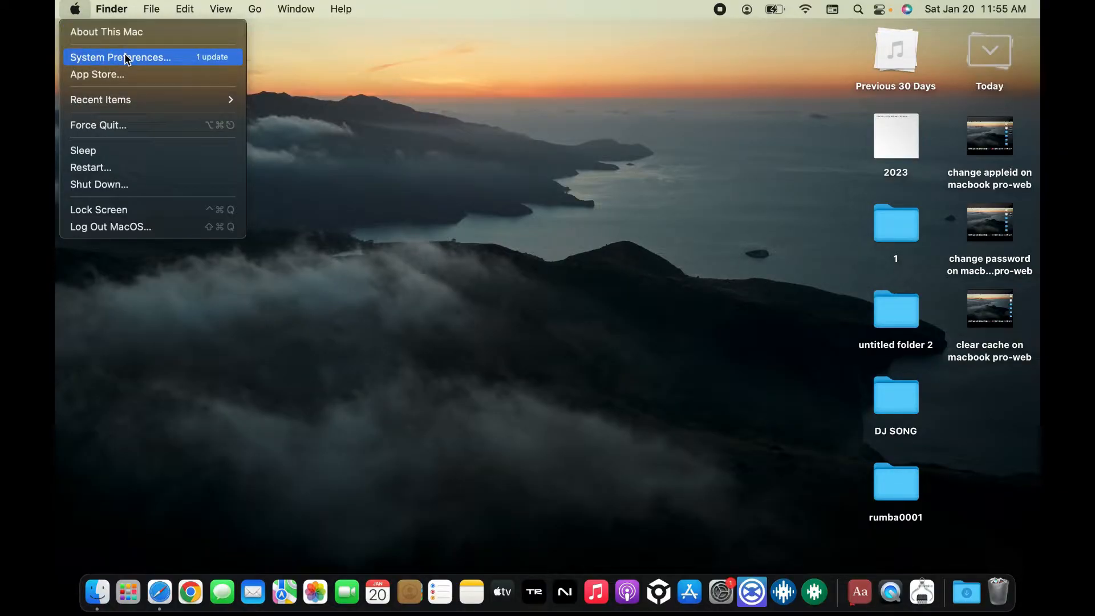
{"action": "left_click", "coordinate": [120, 57]}
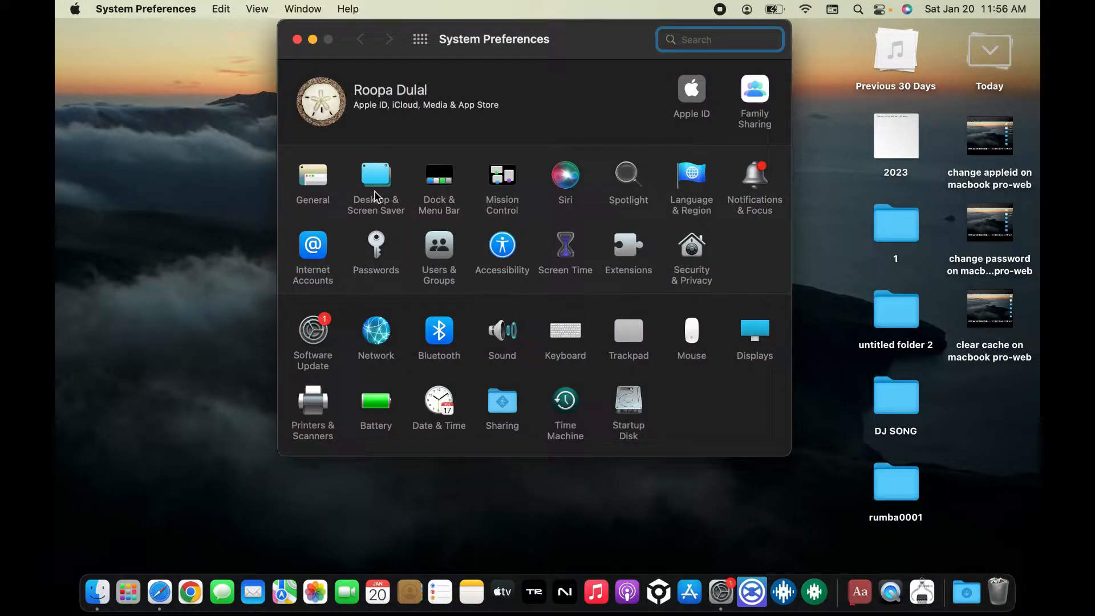
{"action": "left_click", "coordinate": [376, 180]}
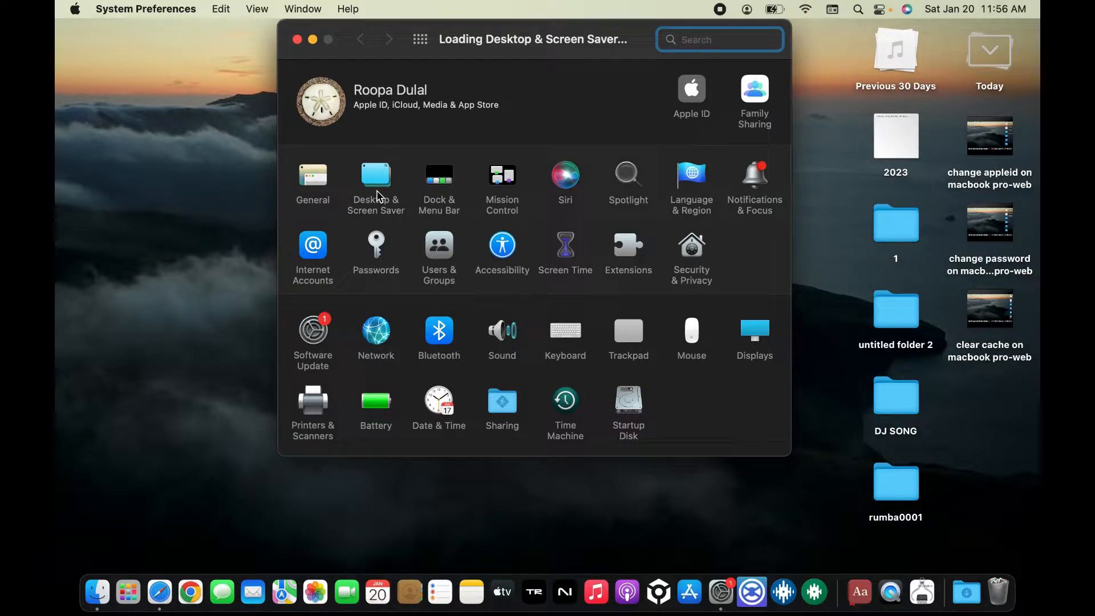
{"action": "left_click", "coordinate": [376, 181]}
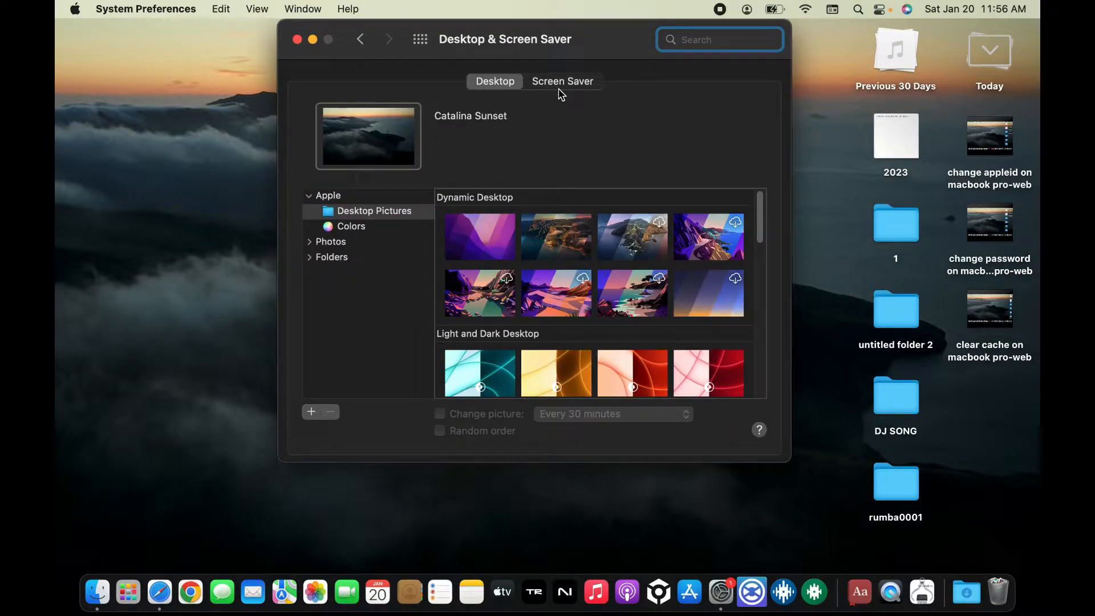
Step: On the Screen Saver tab, choose Photo Wall from the screen saver list
{"action": "left_click", "coordinate": [562, 81]}
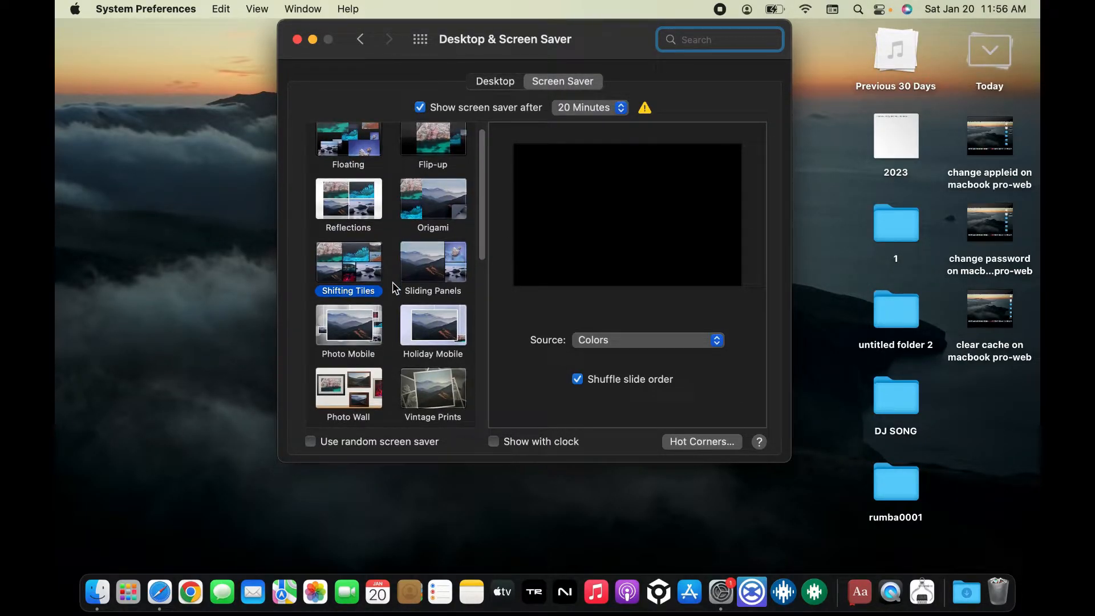
{"action": "scroll", "scroll_direction": "down", "scroll_amount": 3}
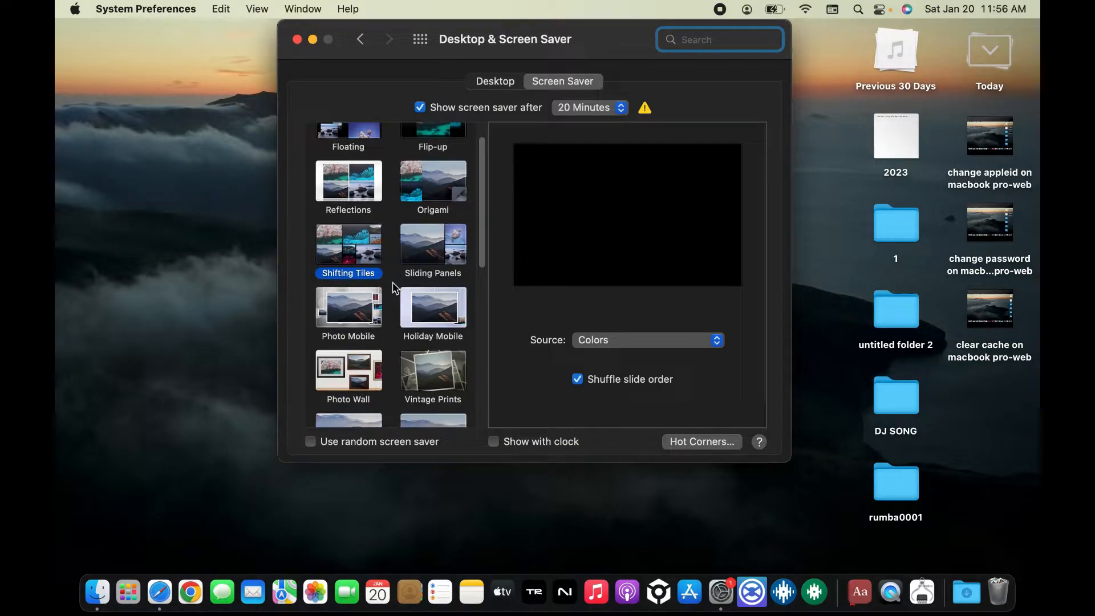
{"action": "scroll", "scroll_direction": "down", "scroll_amount": 3}
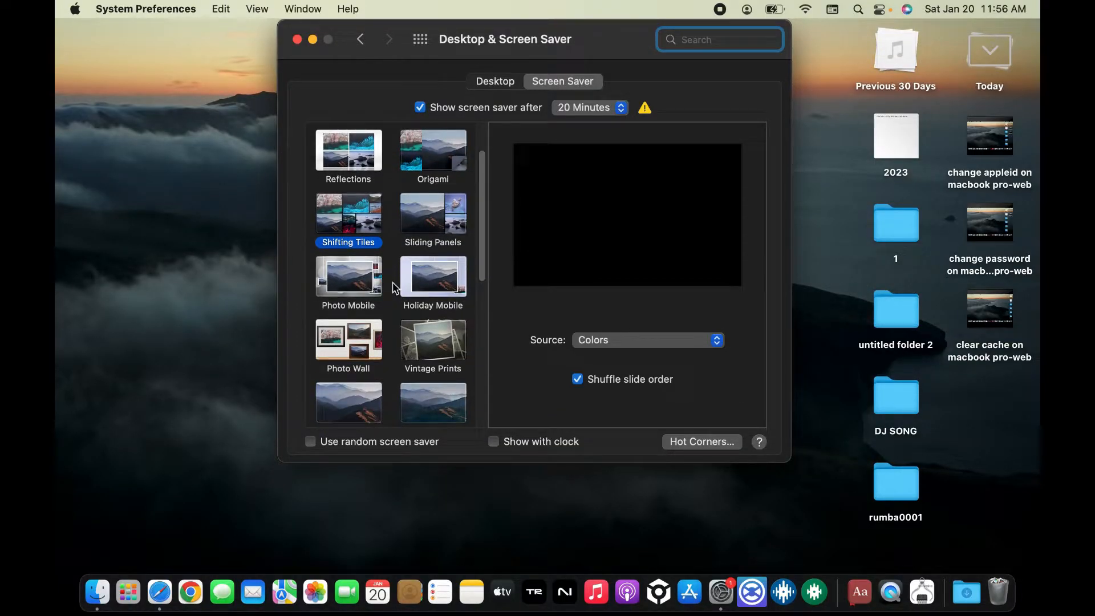
{"action": "scroll", "scroll_direction": "down", "scroll_amount": 3}
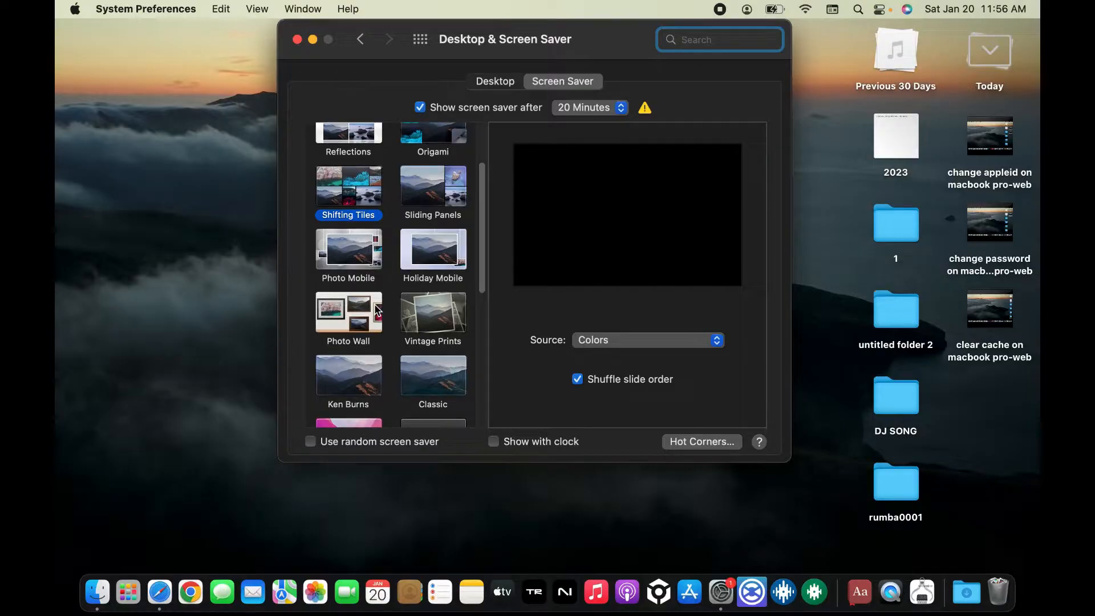
{"action": "left_click", "coordinate": [348, 314]}
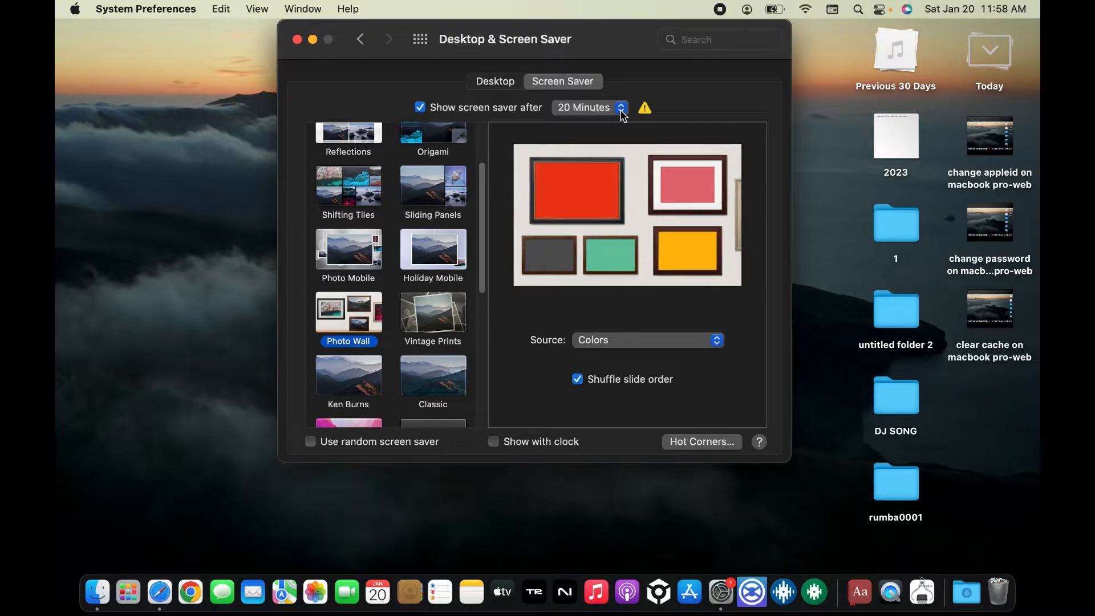
Step: Set 'Show screen saver after' to 10 Minutes and close System Preferences
{"action": "left_click", "coordinate": [589, 107]}
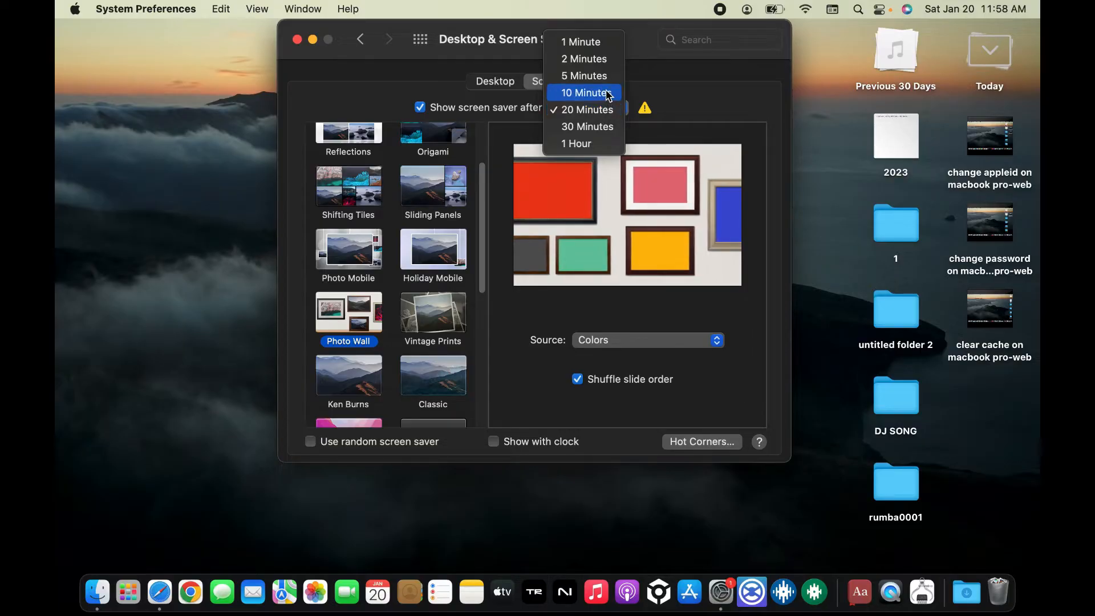
{"action": "left_click", "coordinate": [587, 109]}
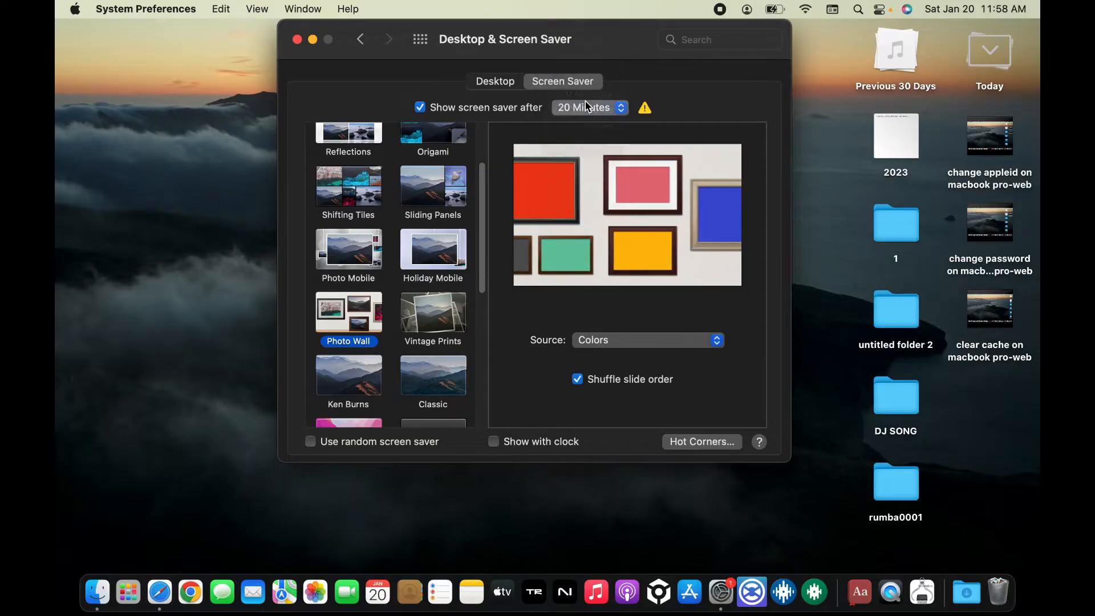
{"action": "left_click", "coordinate": [620, 108]}
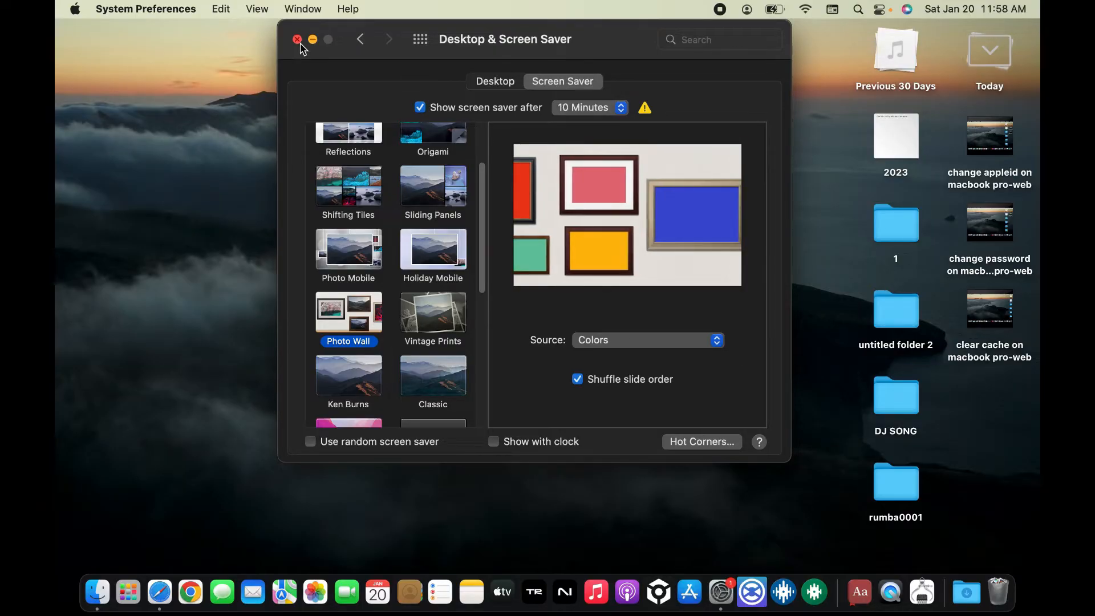
{"action": "left_click", "coordinate": [297, 40]}
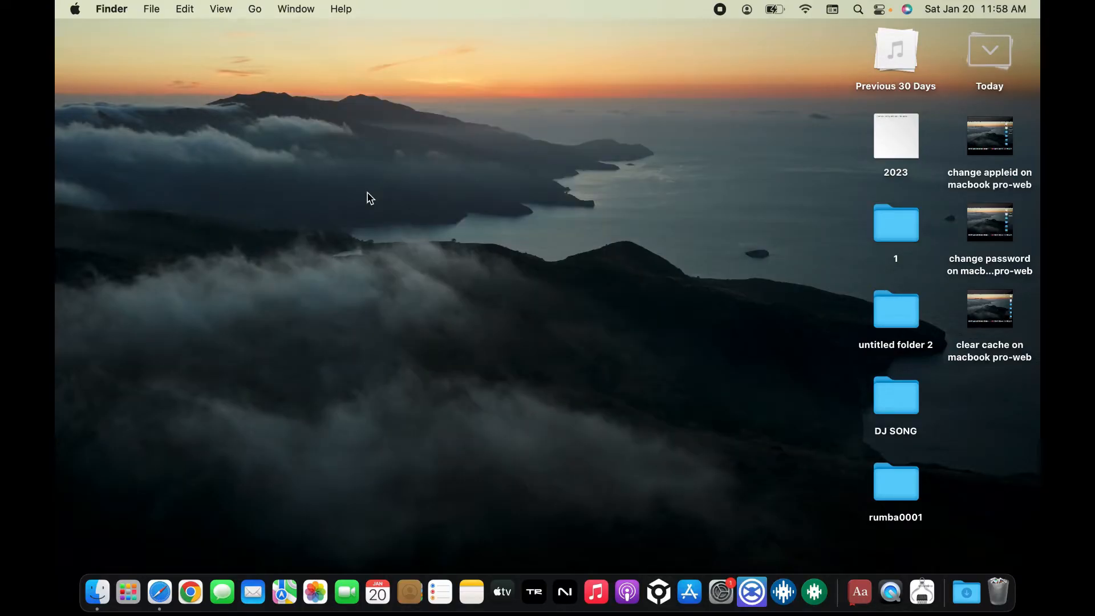